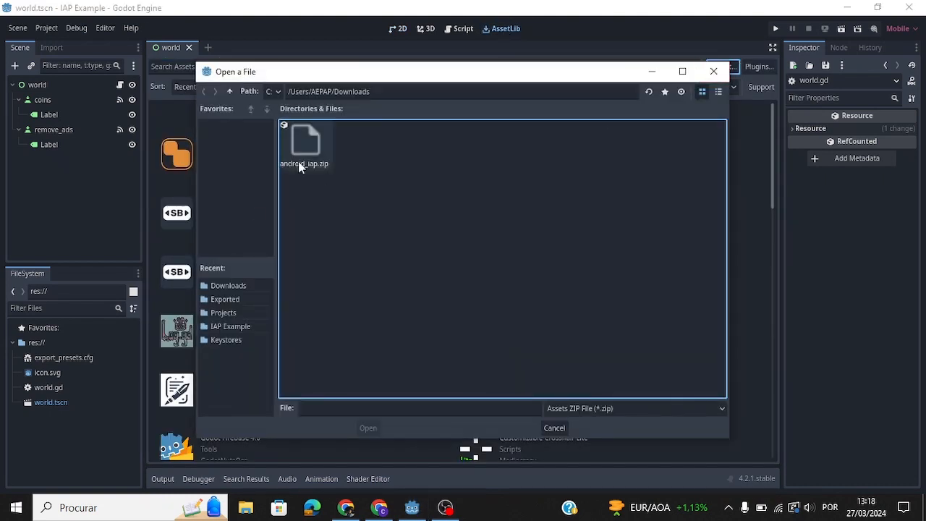
Install the android_iap.zip package from Downloads and dismiss the success message.
{"action": "left_click", "coordinate": [368, 428]}
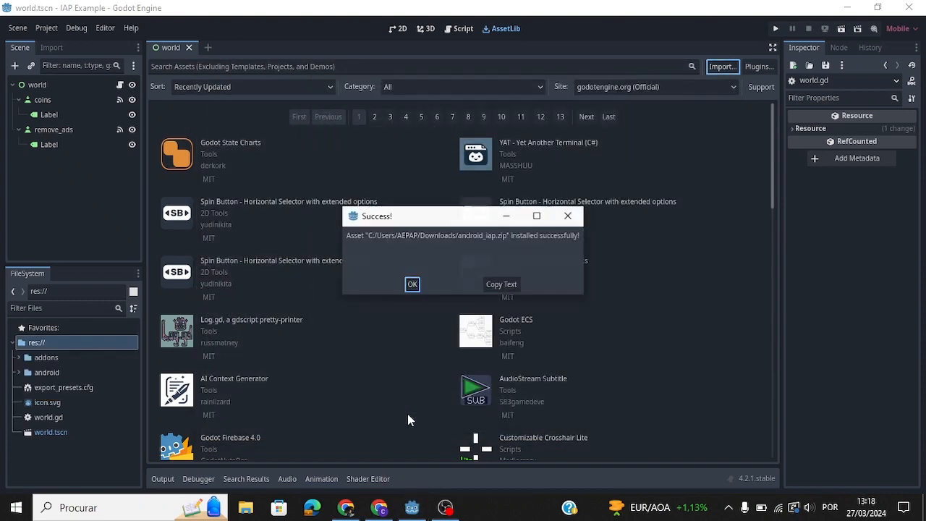
{"action": "left_click", "coordinate": [412, 283]}
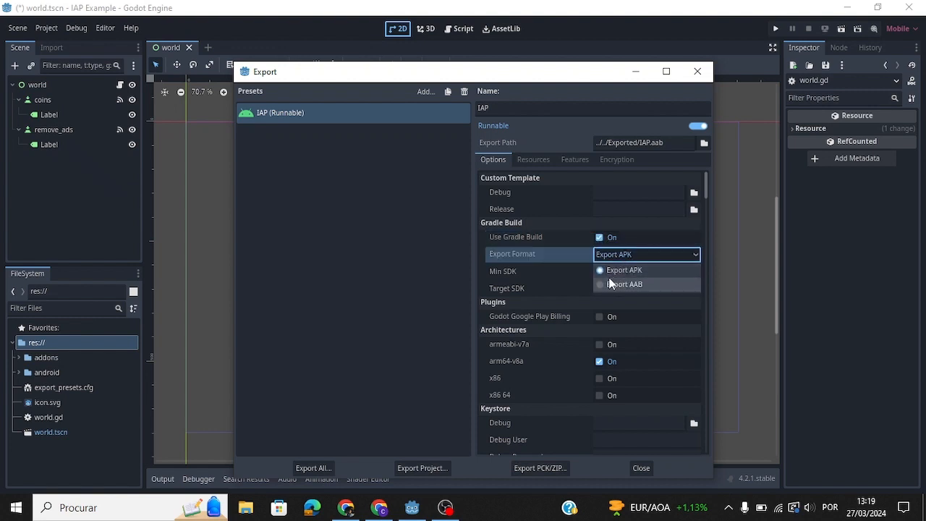
Set the Android export format to AAB and enable Godot Google Play Billing.
{"action": "left_click", "coordinate": [623, 285]}
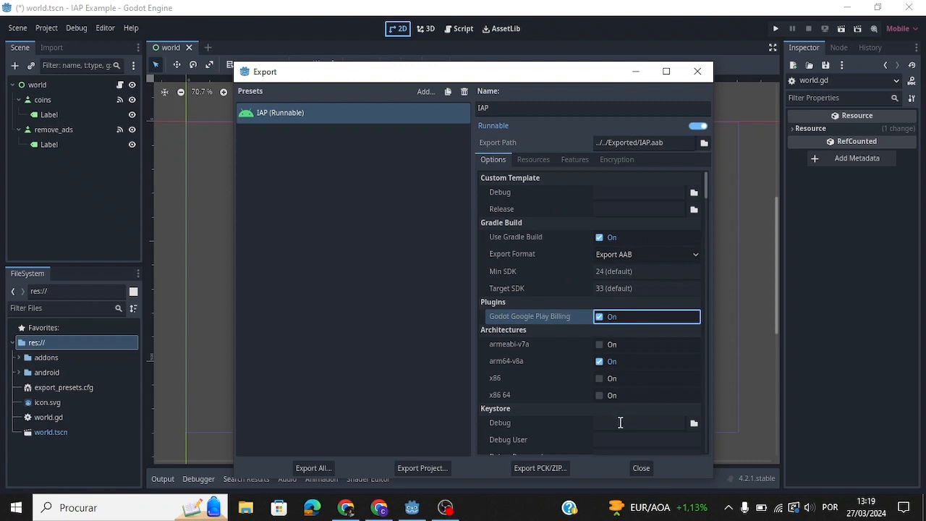
{"action": "left_click", "coordinate": [640, 468]}
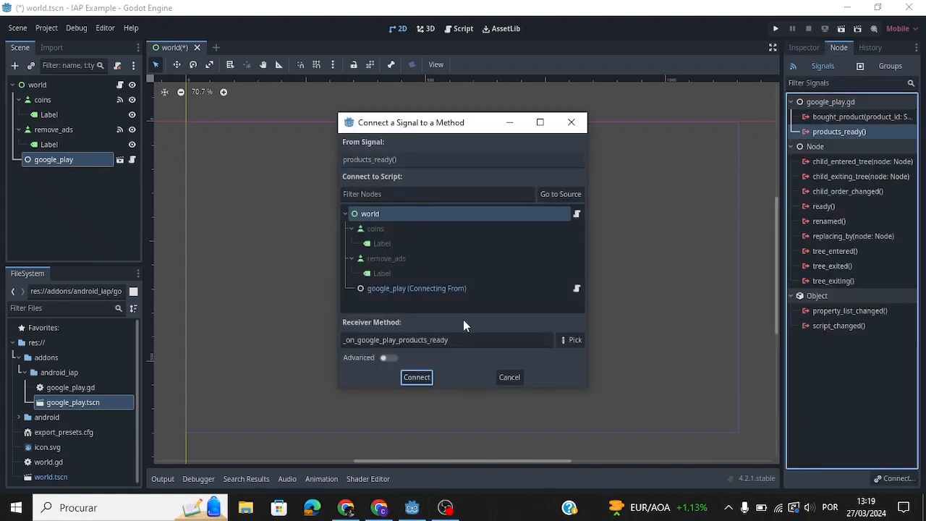
Connect the google_play node's products_ready signal to the world script.
{"action": "left_click", "coordinate": [416, 377]}
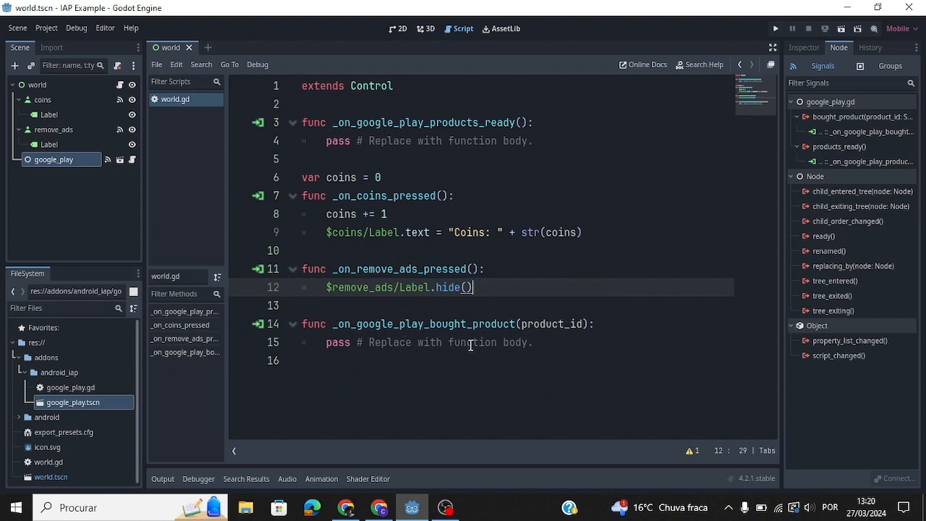
{"action": "mouse_move", "coordinate": [396, 29]}
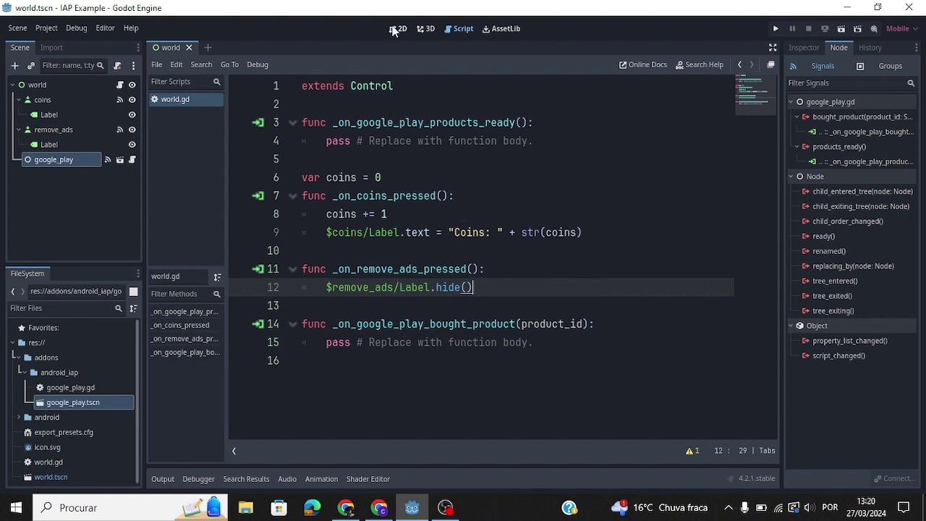
Type '$coins.sh' inside a handler function in world.gd.
{"action": "type", "text": "$coins.sh"}
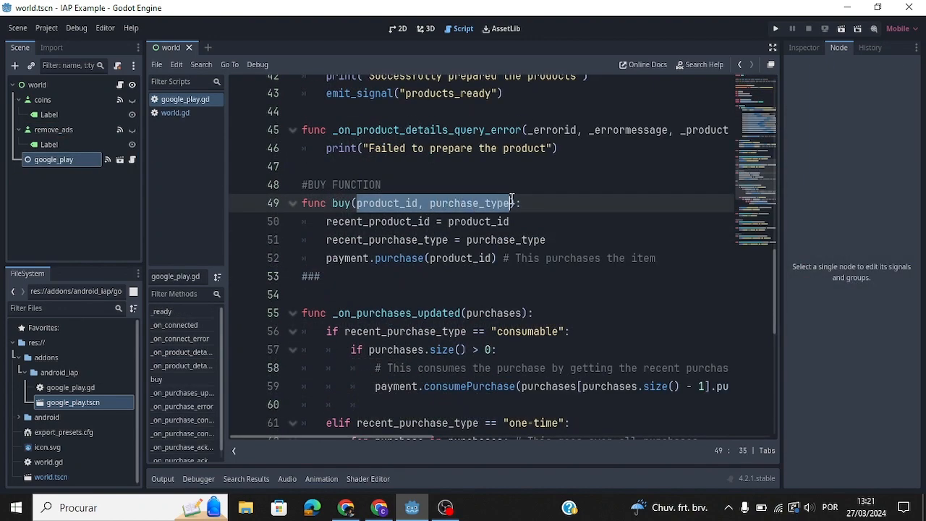
Open google_play.gd to view the buy(product_id, purchase_type) function.
{"action": "left_click", "coordinate": [175, 112]}
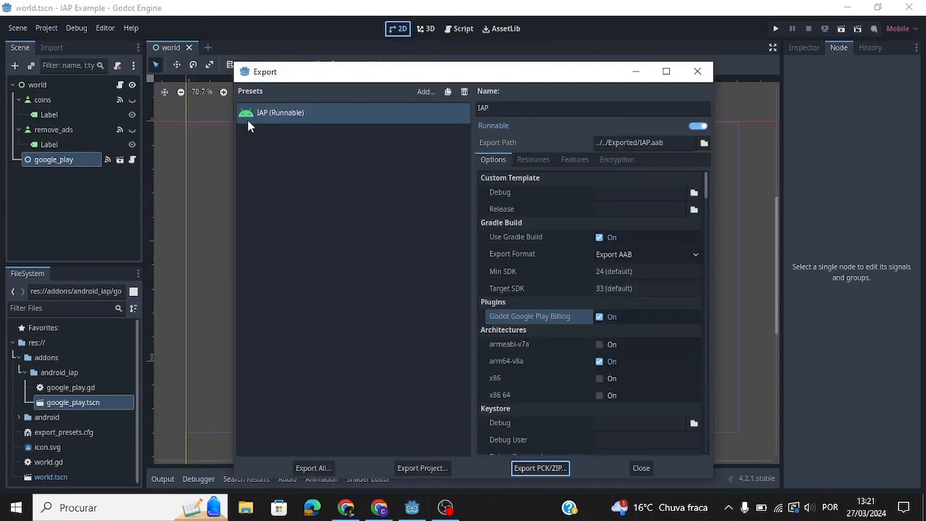
Scroll through the IAP export preset showing AAB and Google Play Billing.
{"action": "scroll", "scroll_direction": "down", "scroll_amount": 3}
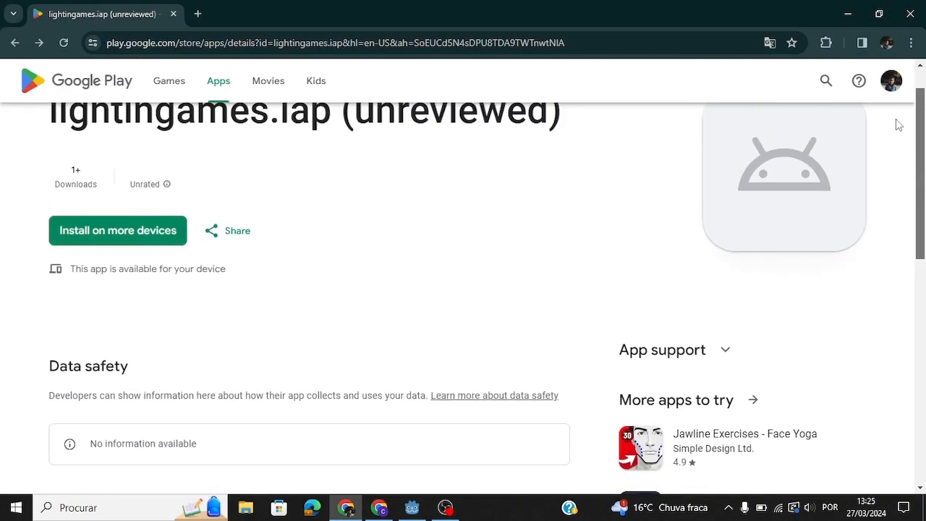
Begin installing lightingames.iap on another device from its Play Store page.
{"action": "left_click", "coordinate": [118, 257]}
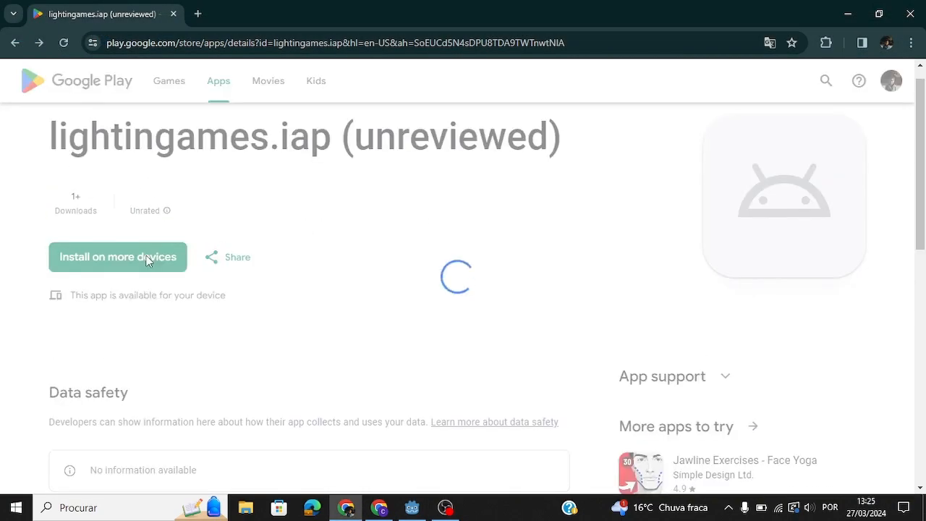